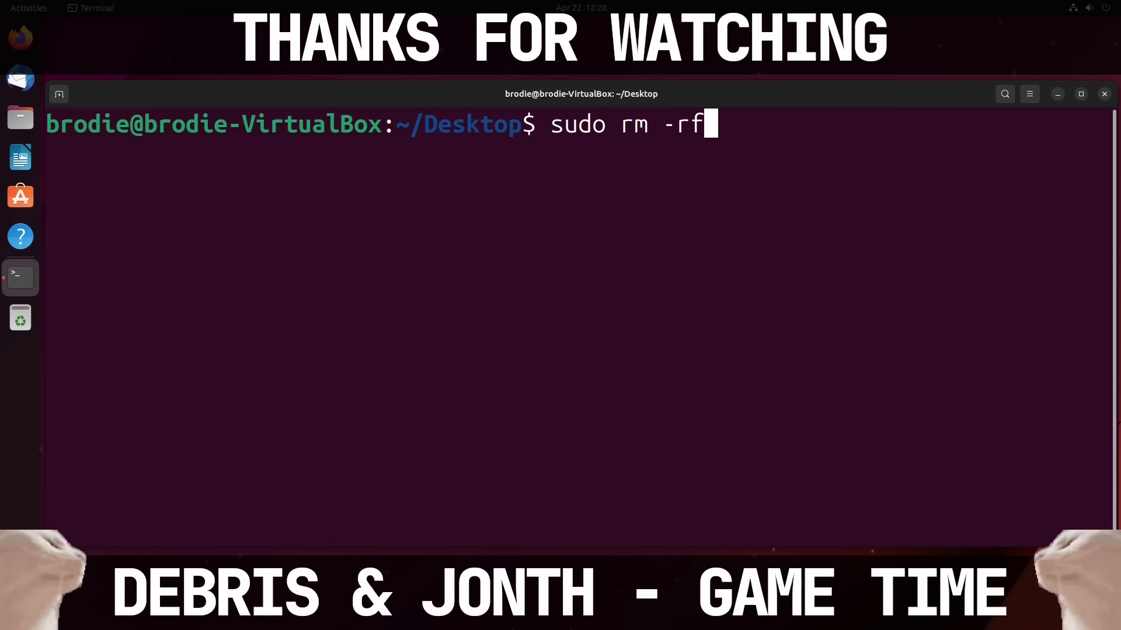
type("--no-prese")
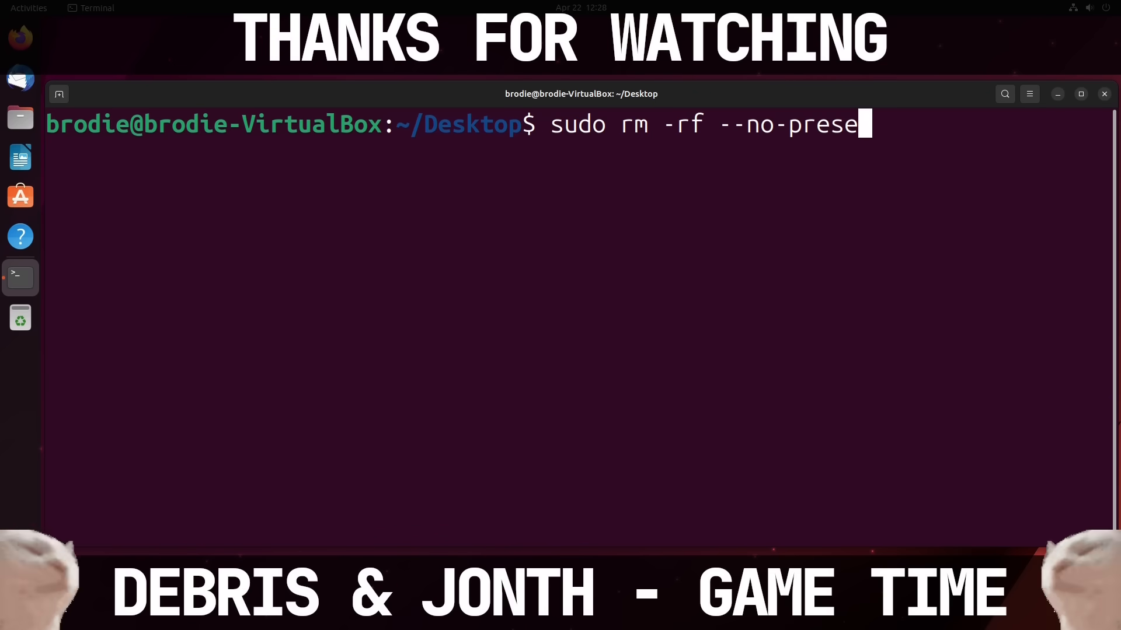
type("rve-root")
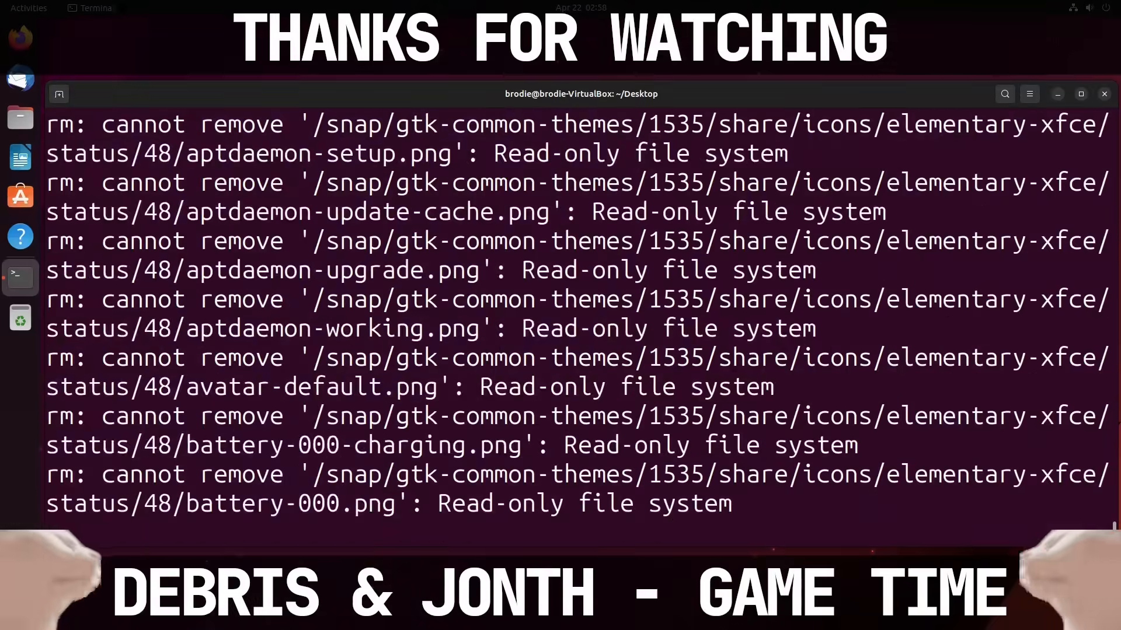
scroll("down", 3)
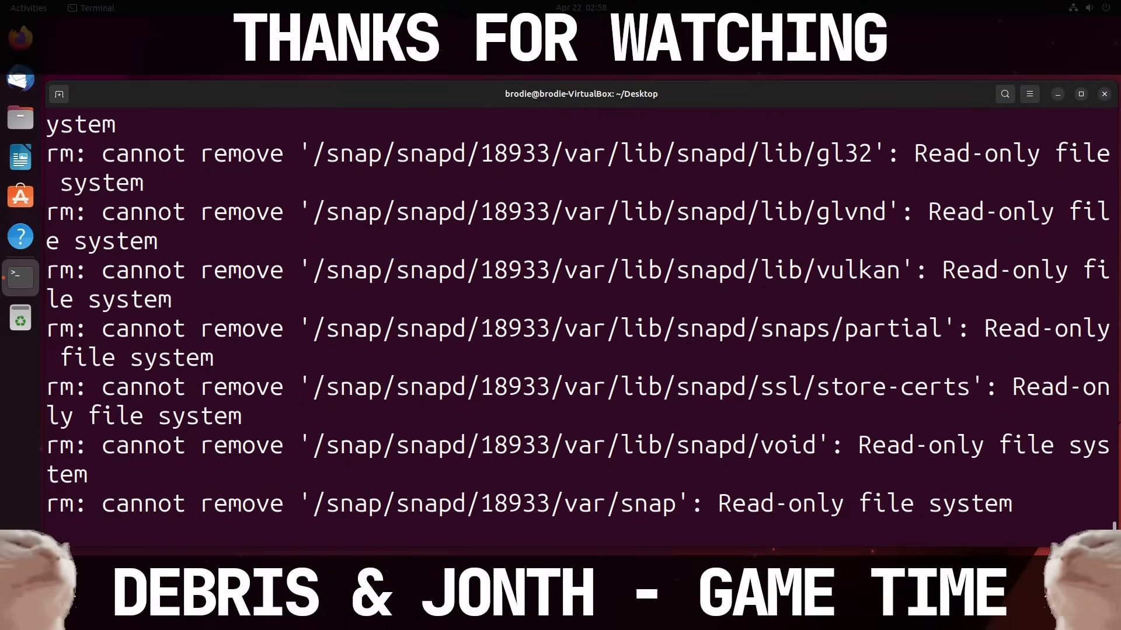